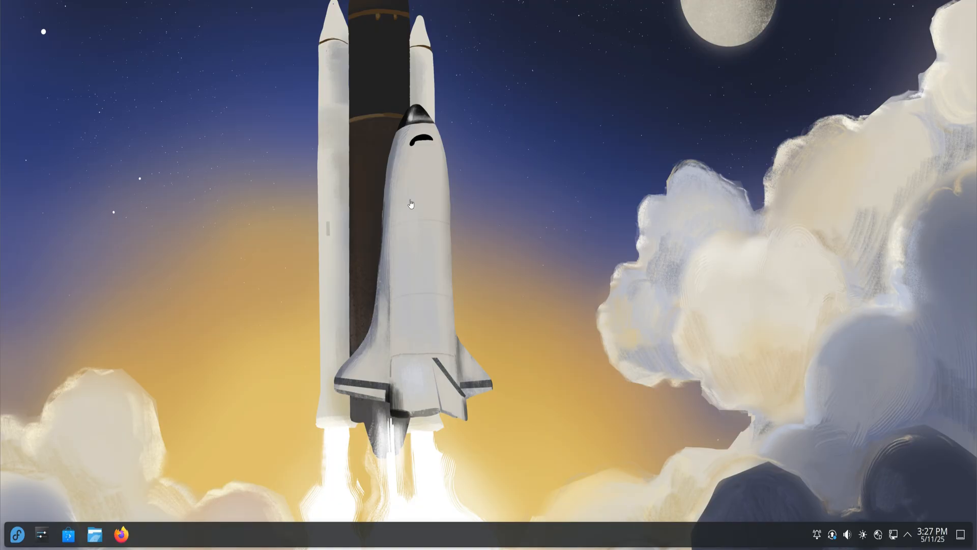
mouse_move(410, 205)
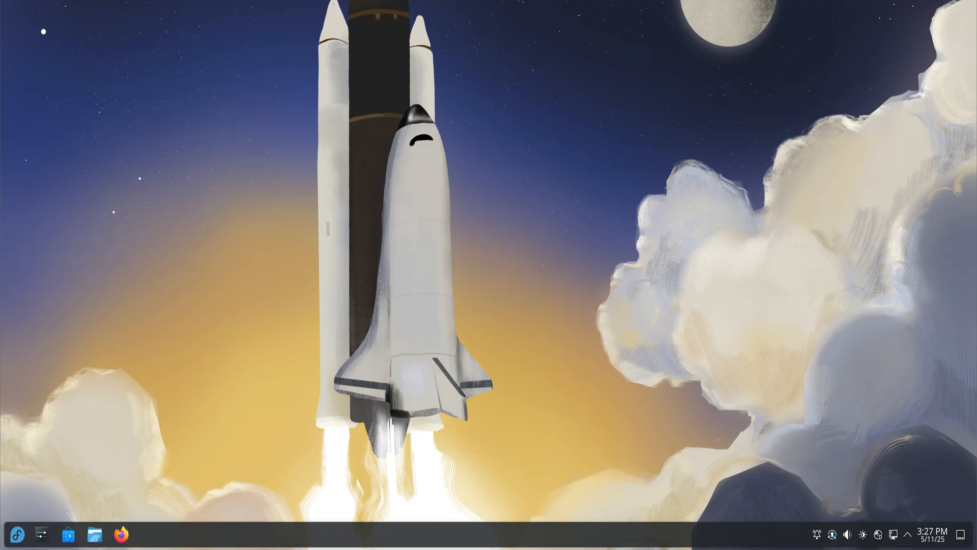
- Open a new Konsole from the taskbar and enter the dnf autoremove command
click(147, 534)
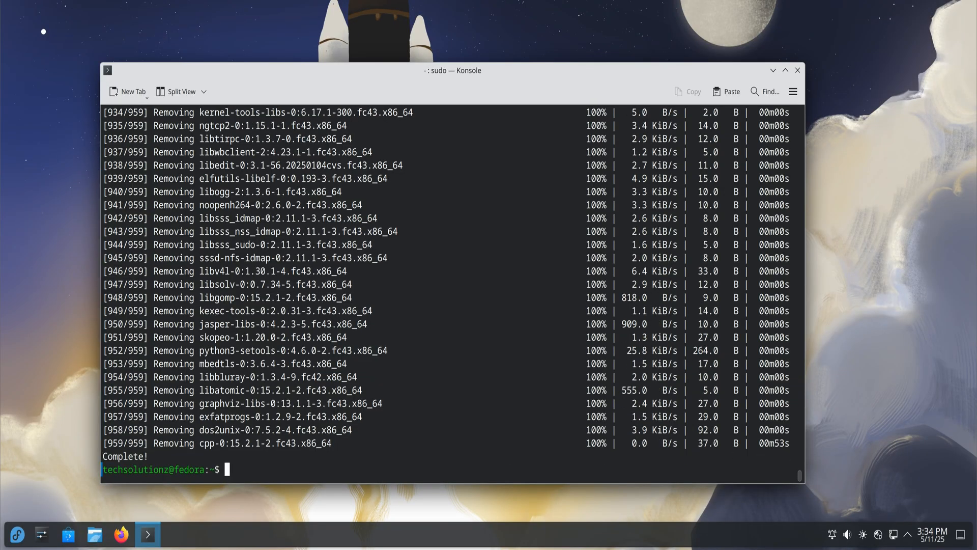
text(cle)
text(sudo dnf autoremove)
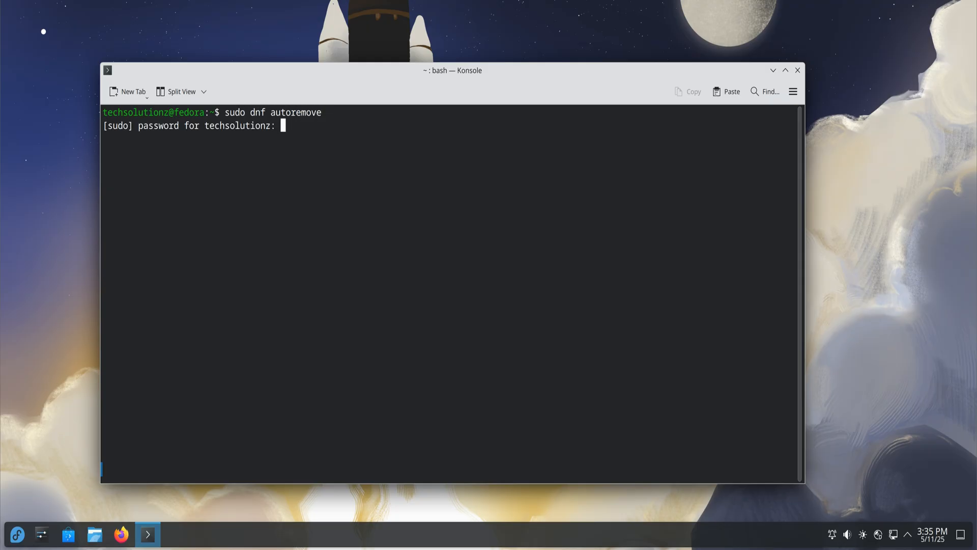
- Autoremove leftover python3-setuptools with sudo, run dnf clean all, and exit the terminal
key(Return)
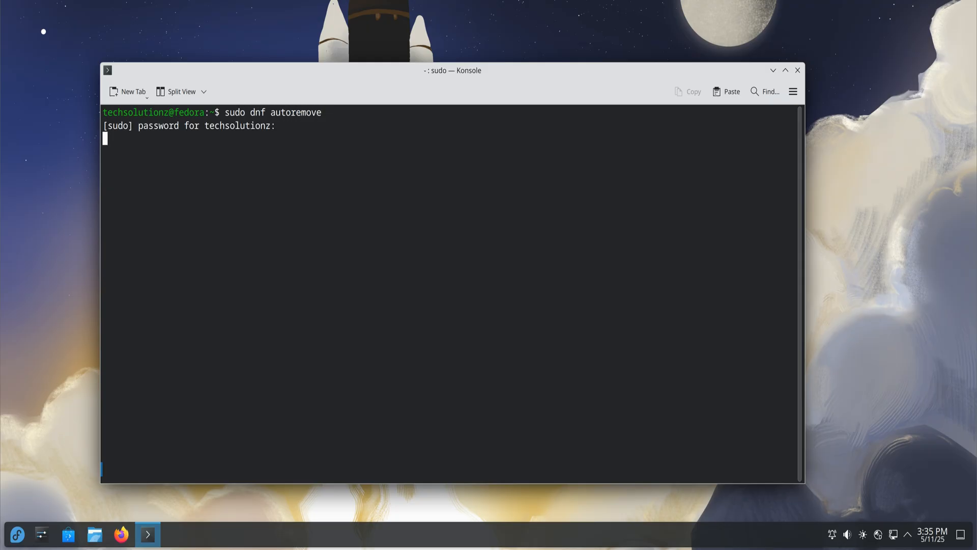
key(Return)
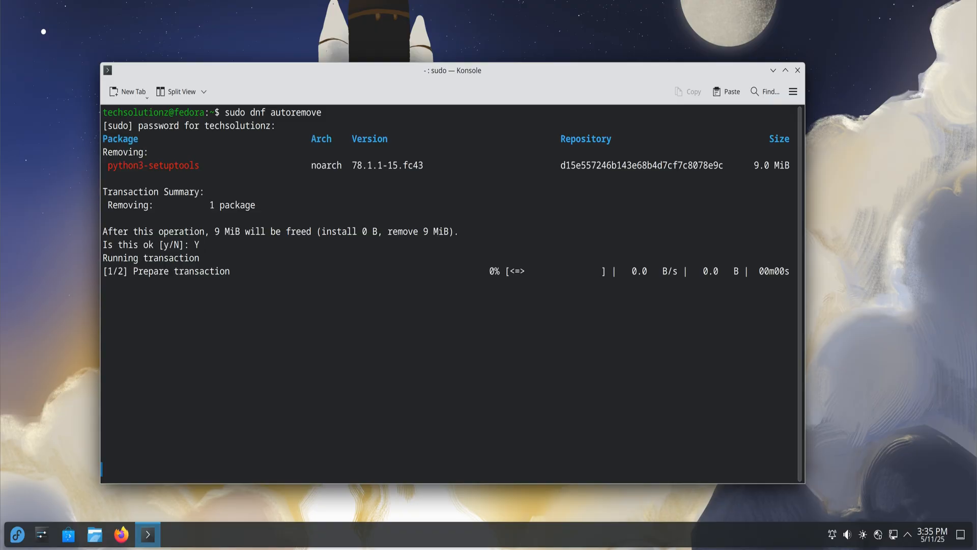
text(sud)
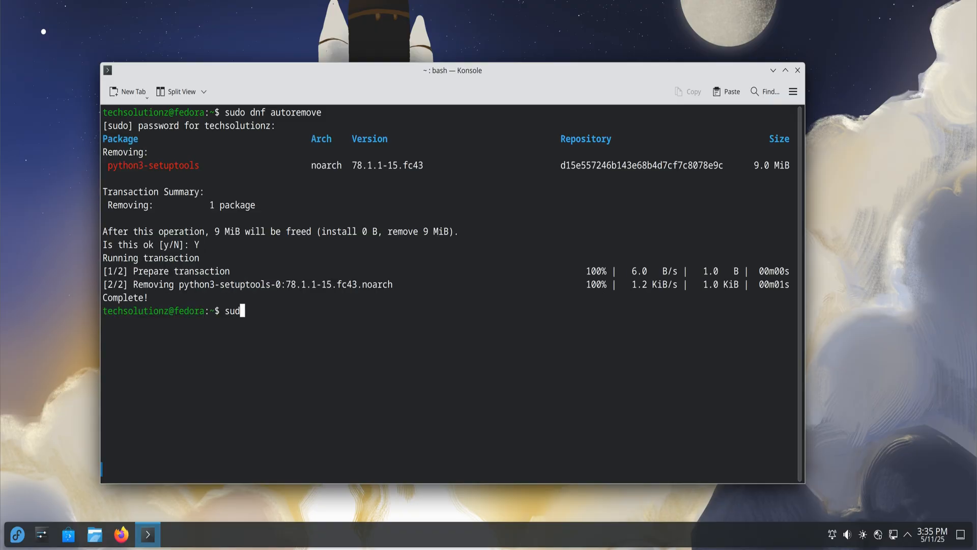
text(dnf clean al)
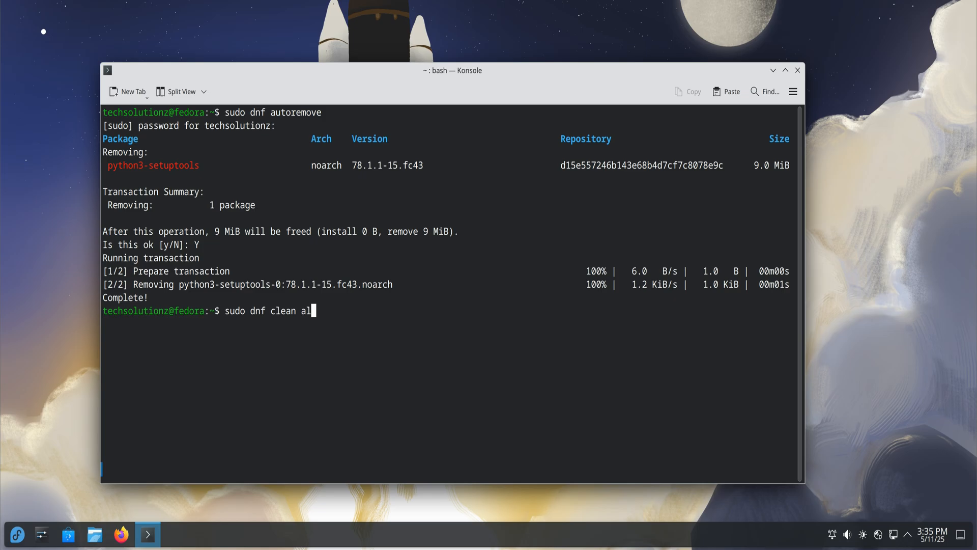
key(Return)
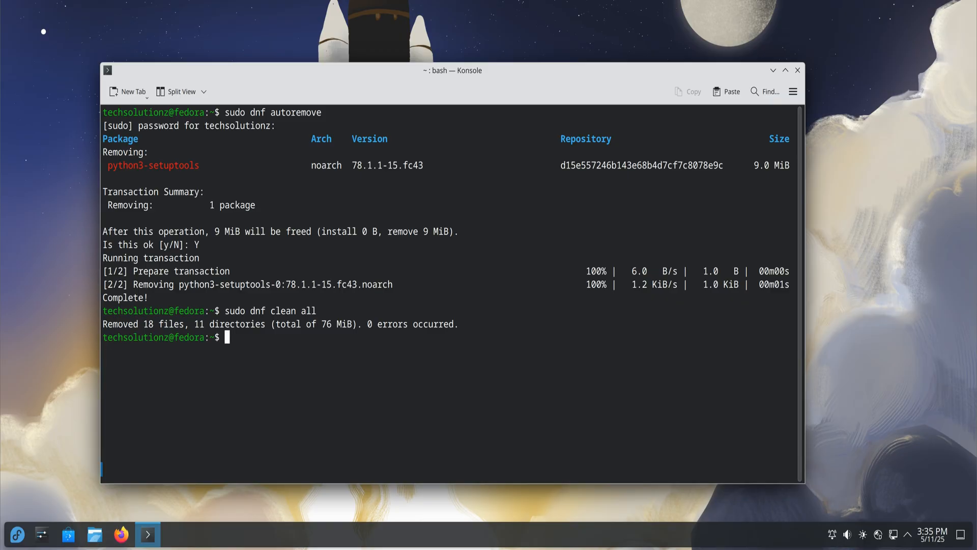
text(exit)
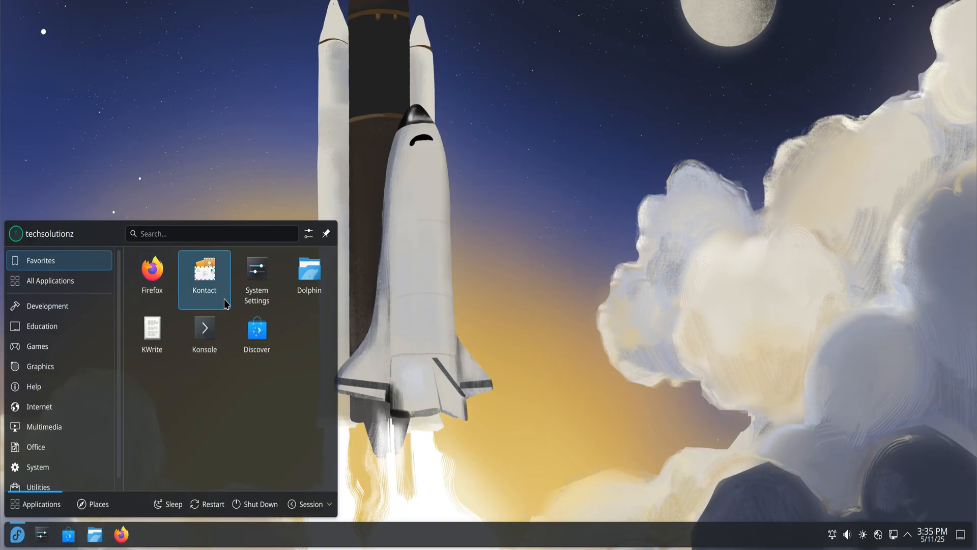
- Launch System Settings and scroll the sidebar down to Autostart under System
click(256, 274)
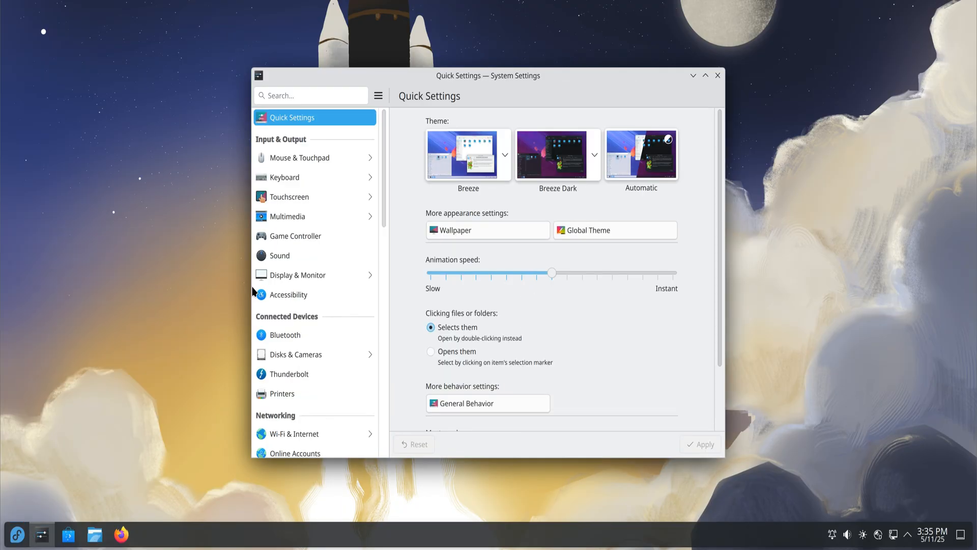
scroll(down, 3)
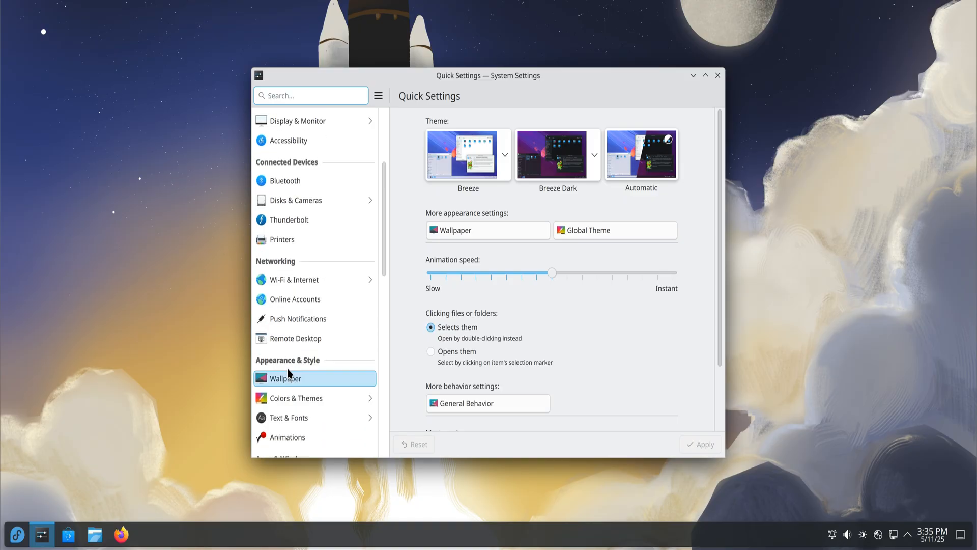
scroll(down, 3)
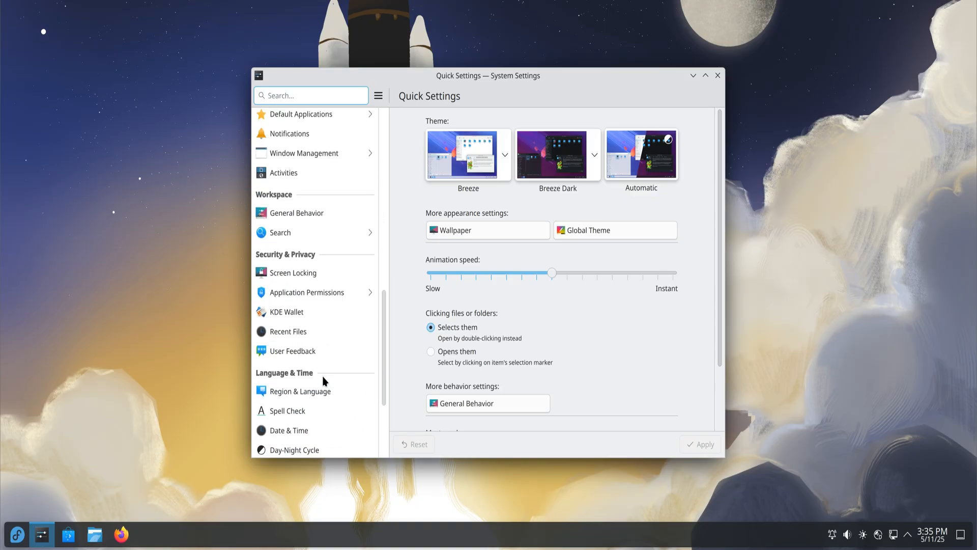
scroll(down, 3)
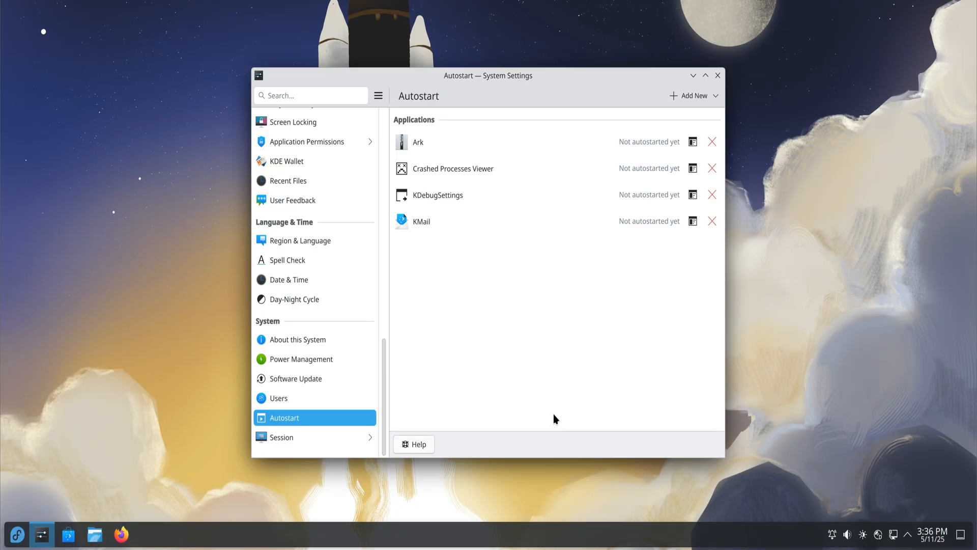
- Remove Ark, Crashed Processes Viewer, KDebugSettings and KMail from Autostart, then close System Settings
click(438, 194)
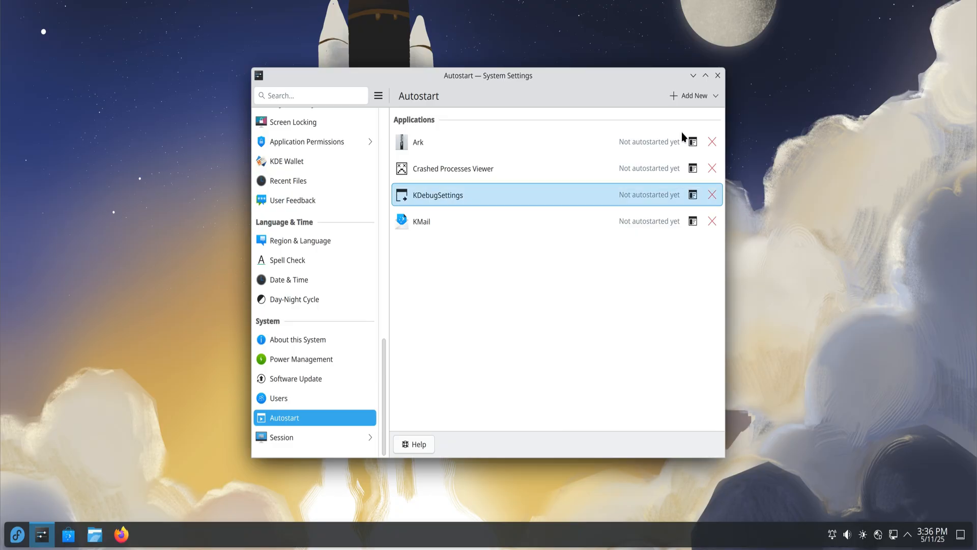
click(712, 141)
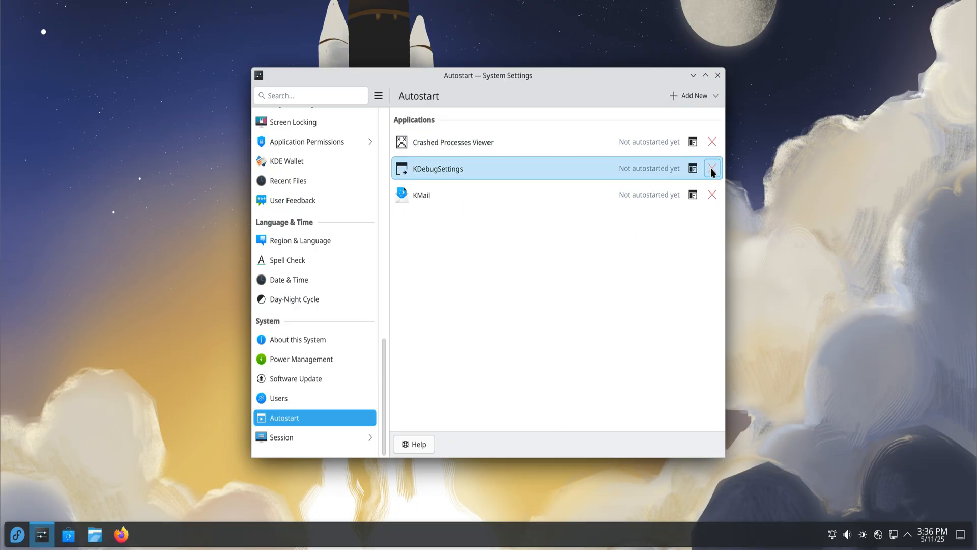
click(713, 142)
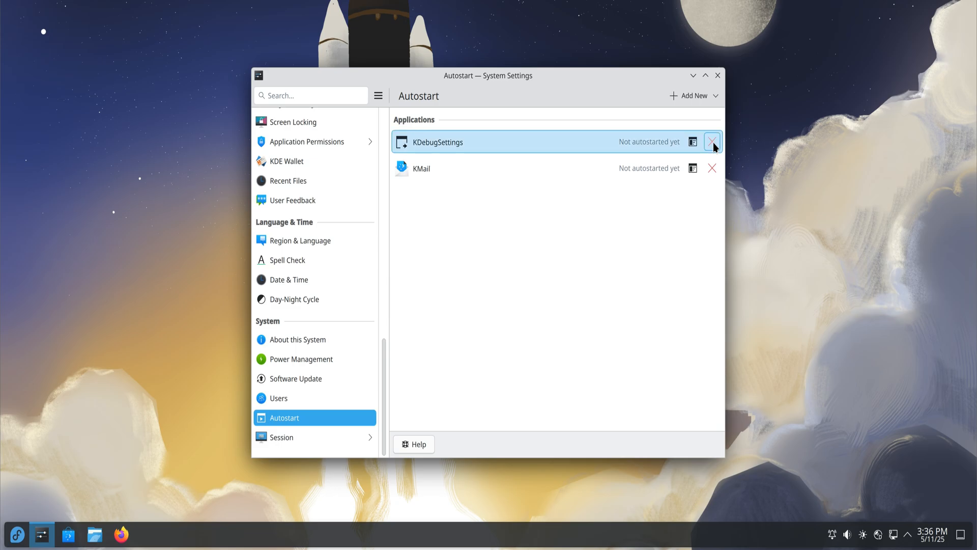
click(712, 142)
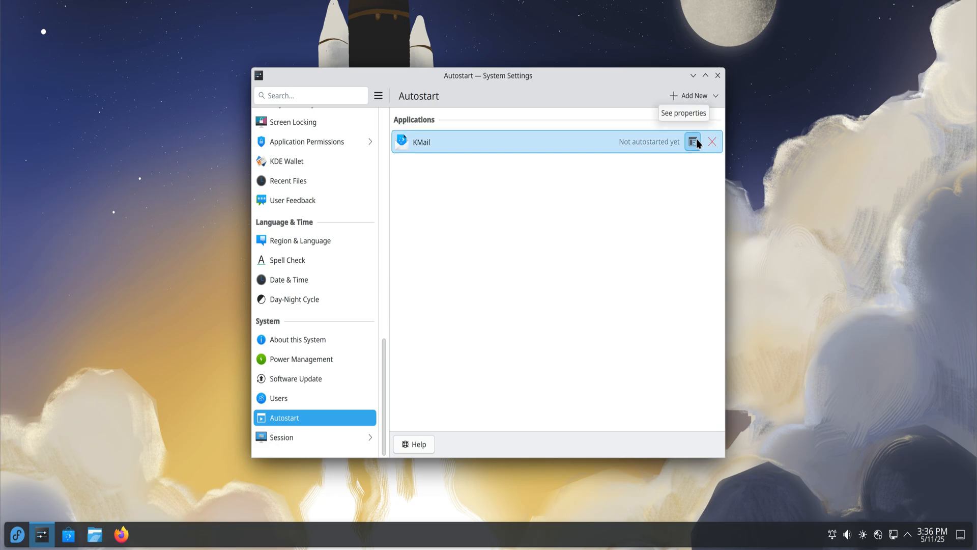
mouse_move(609, 406)
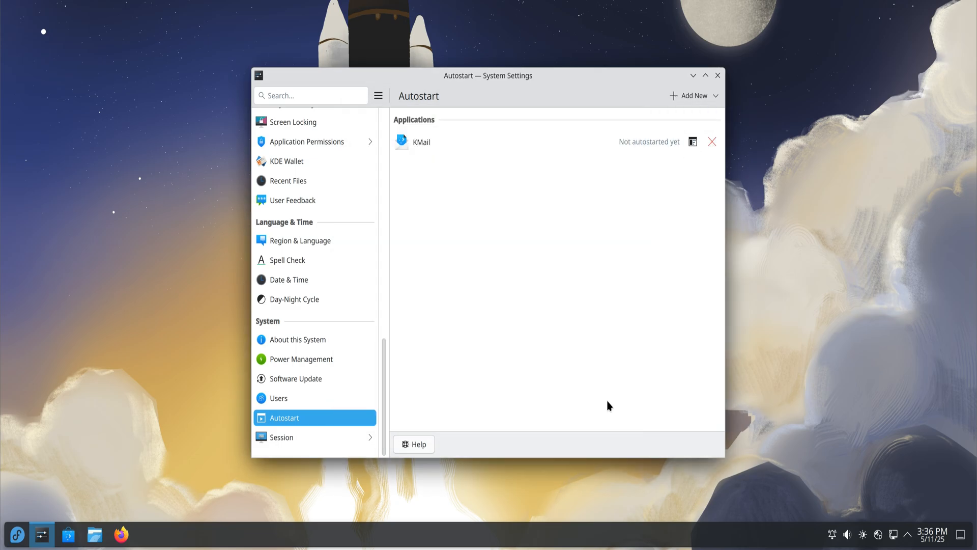
click(713, 142)
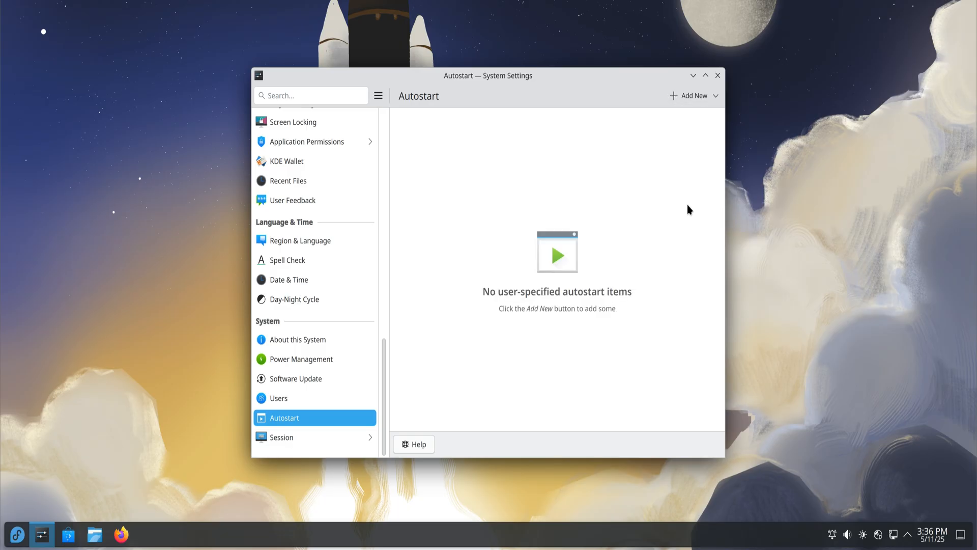
mouse_move(684, 215)
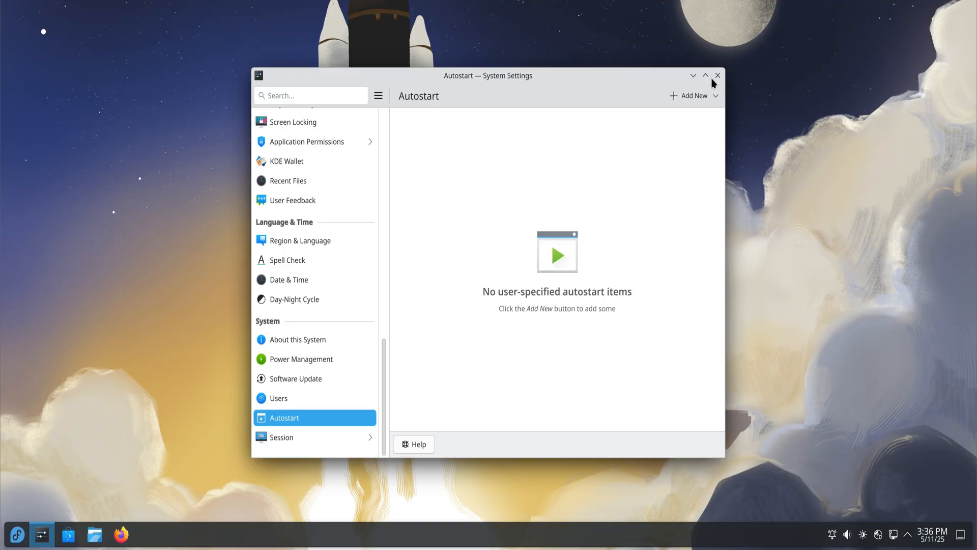
click(717, 75)
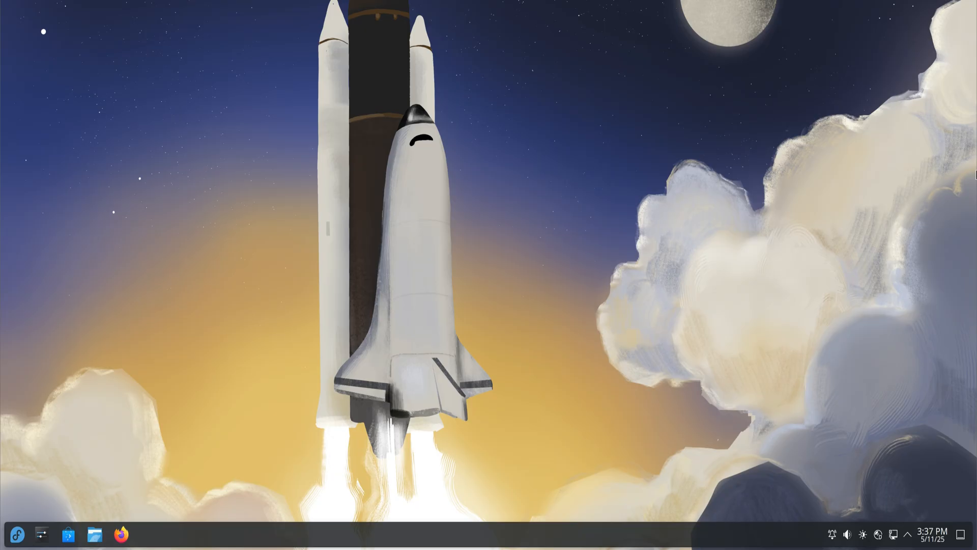
- Open a terminal from the desktop and edit /etc/dnf/dnf.conf in nano with sudo
right_click(177, 207)
text(sudo nano)
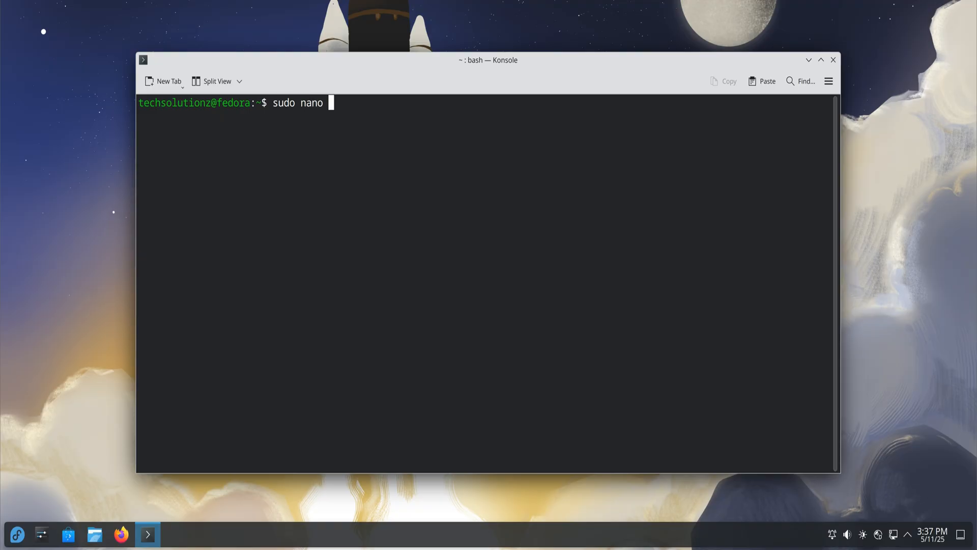
text(/etc/dnf/d)
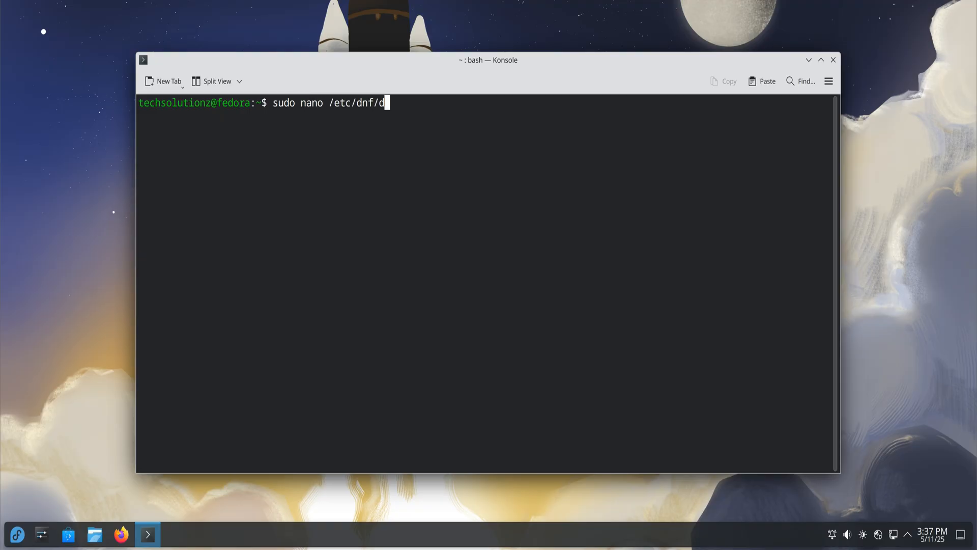
key(Return)
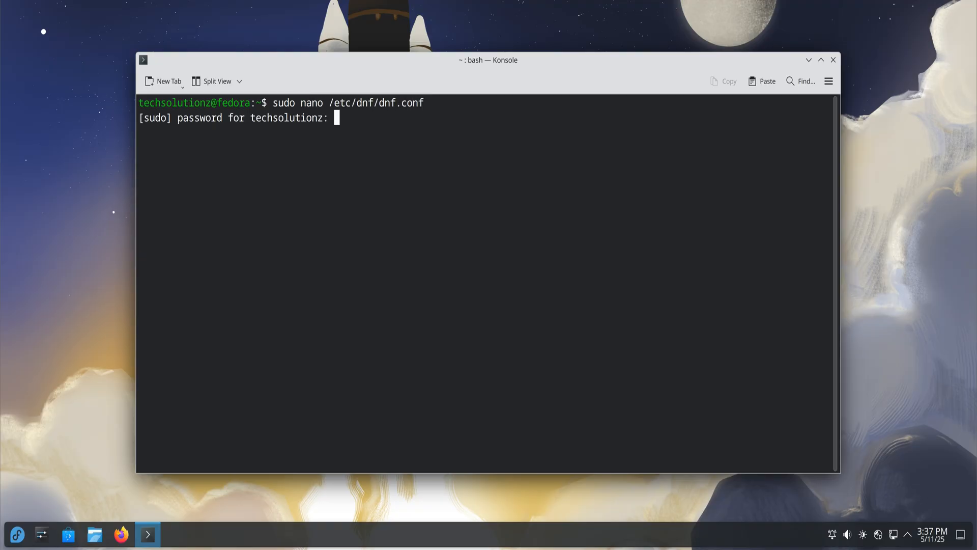
key(Return)
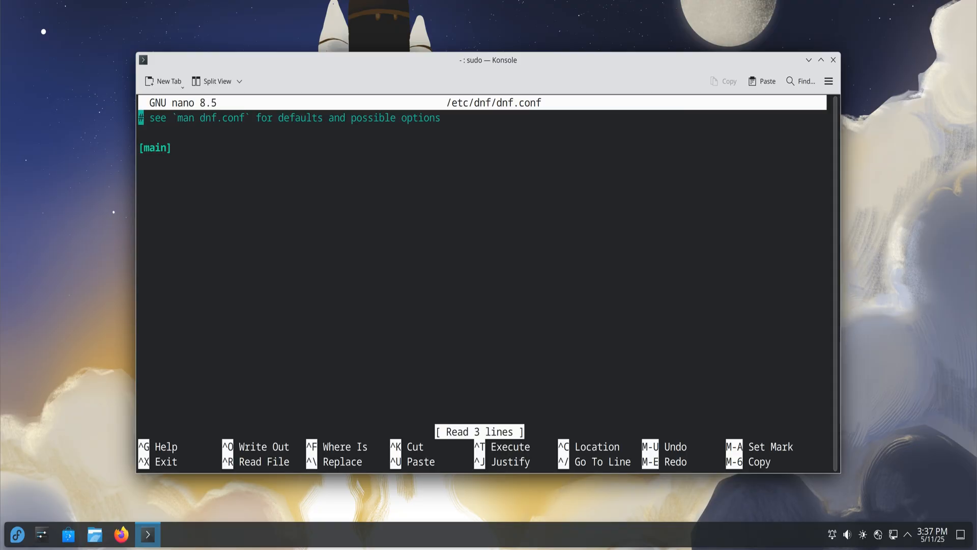
- Add max_parallel_downloads=10 and a fastestmirror line under [main], then save dnf.conf
key(Down)
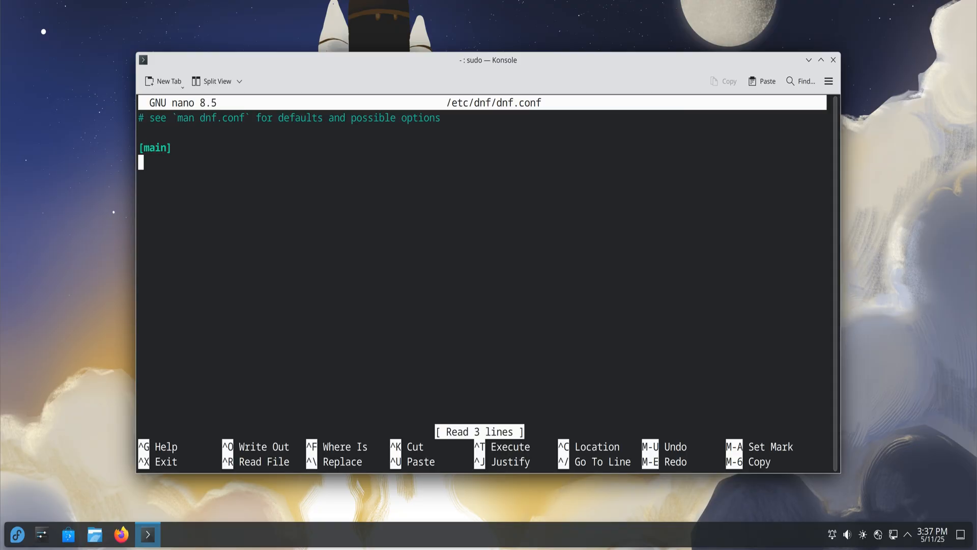
text(max_par)
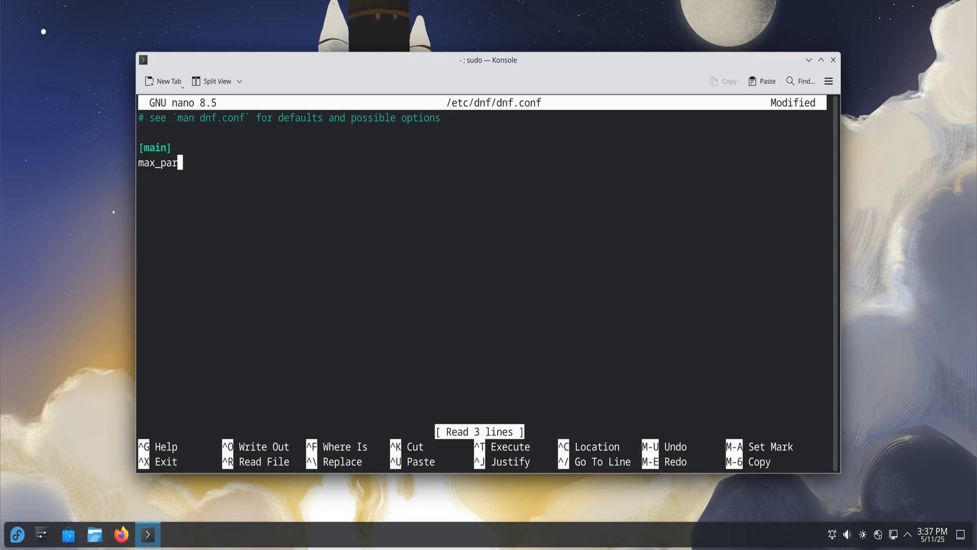
text(allel_down)
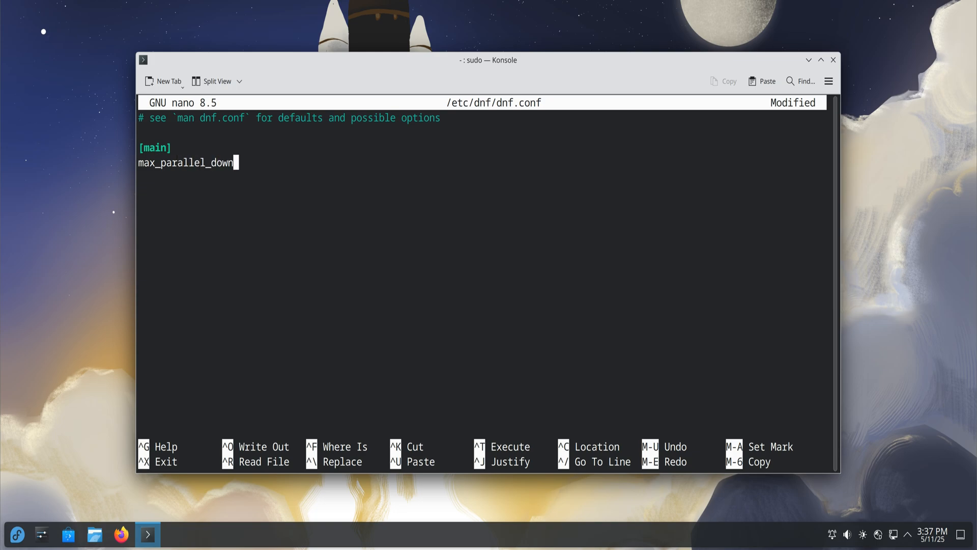
text(loads=10)
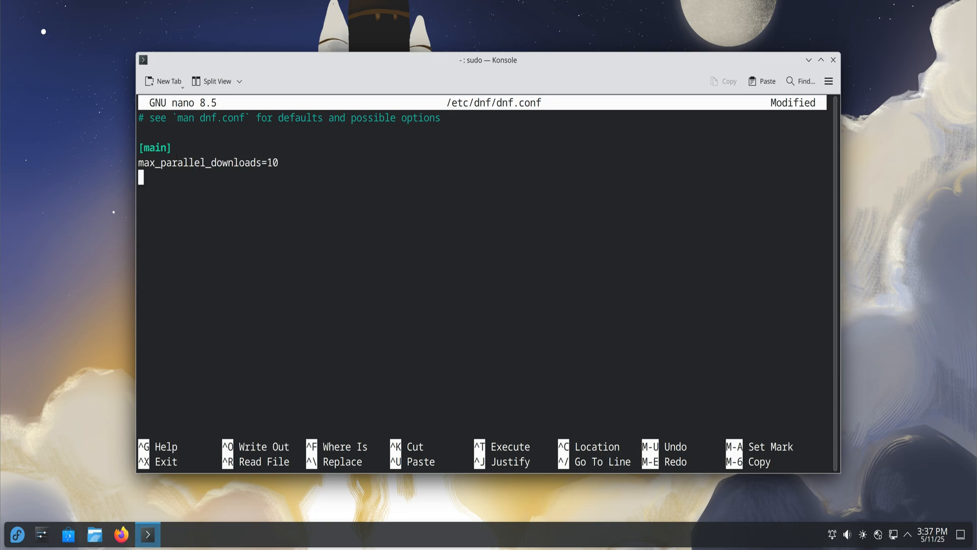
text(fastestmirror=tr)
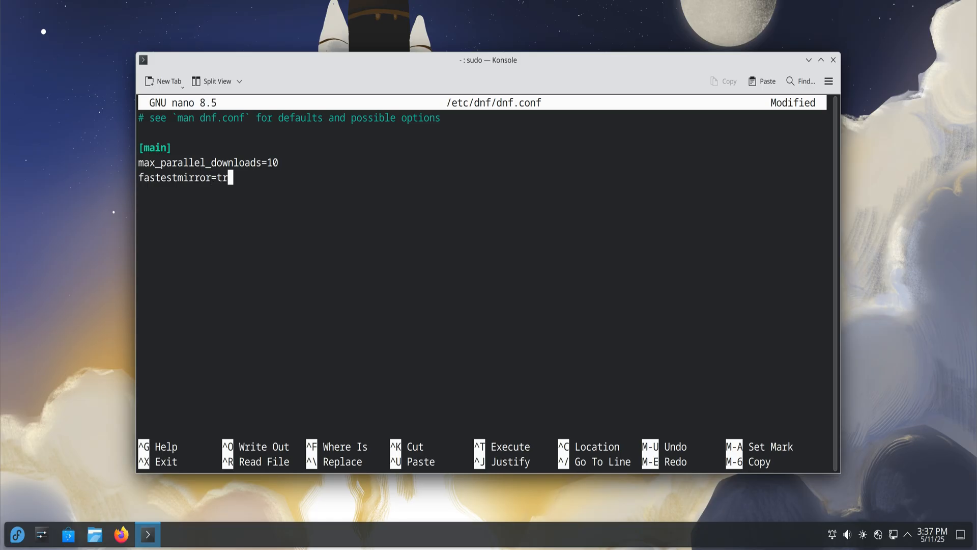
key(ctrl+o)
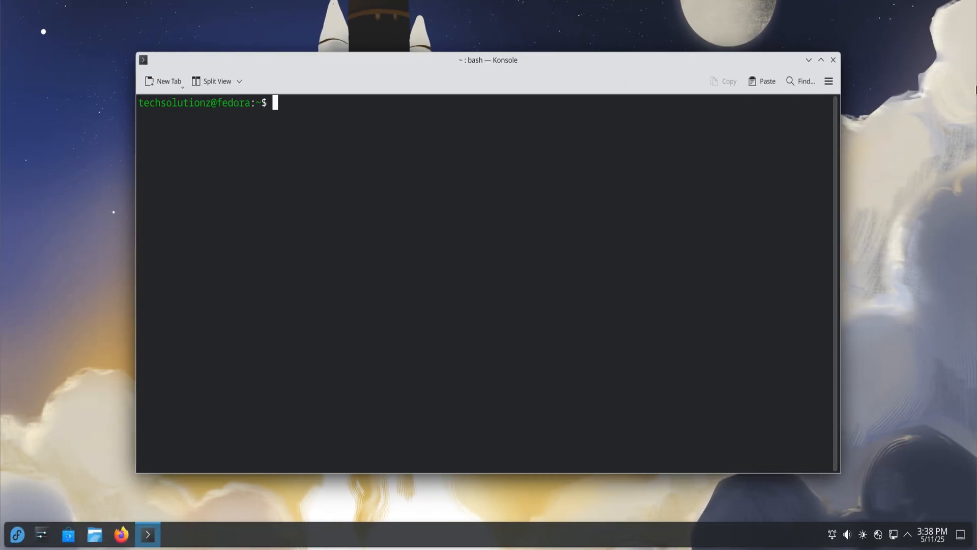
mouse_move(197, 252)
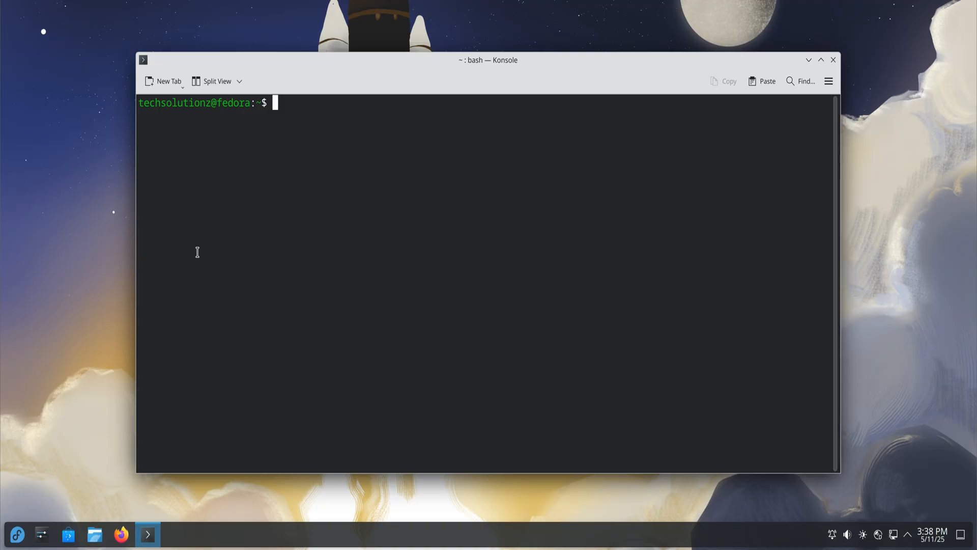
mouse_move(328, 230)
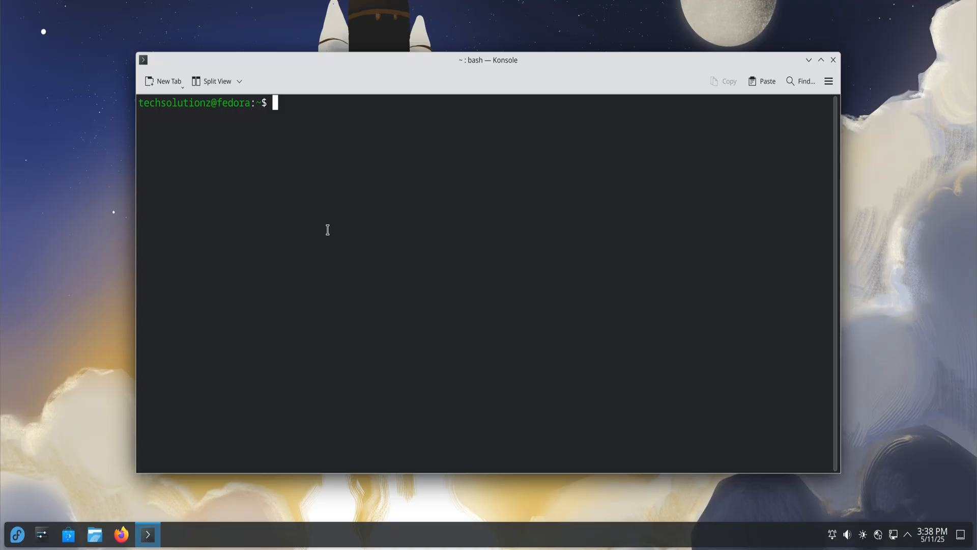
mouse_move(385, 210)
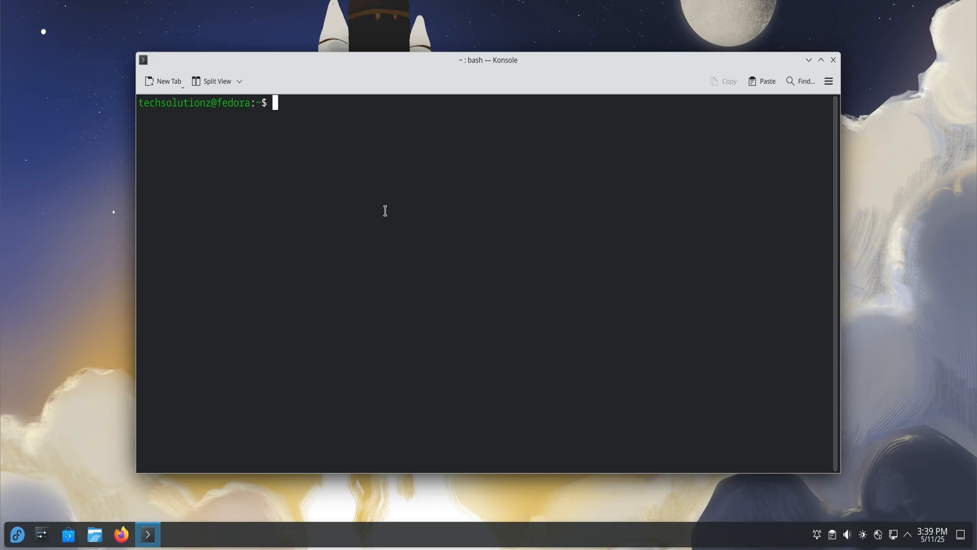
- Enter the sudo kwriteconfig6 command setting kwinrc Compositing MaxFPS to 144, unrun
text(sudo kwriteconfig6 --file kwinrc --group Compositing --key MaxFPS 144)
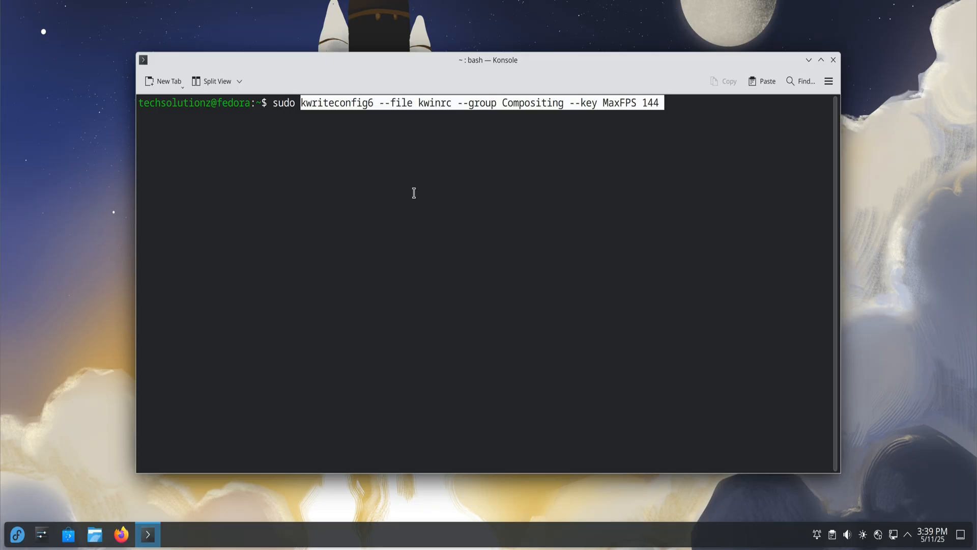
- Apply KWin MaxFPS 144, RefreshRate 144, LatencyPolicy LowLatency, OpenGLIsUnsafe false and OpenGL backend
key(Return)
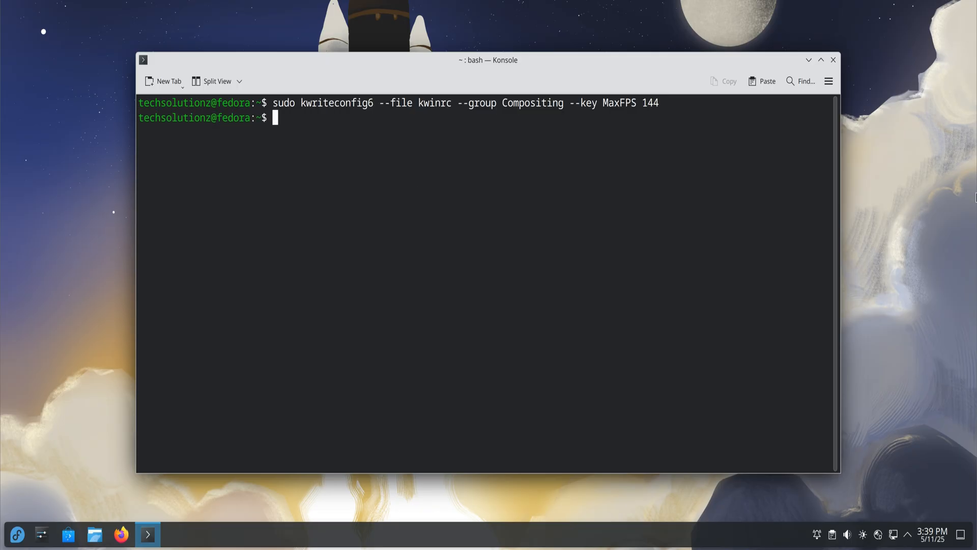
key(Return)
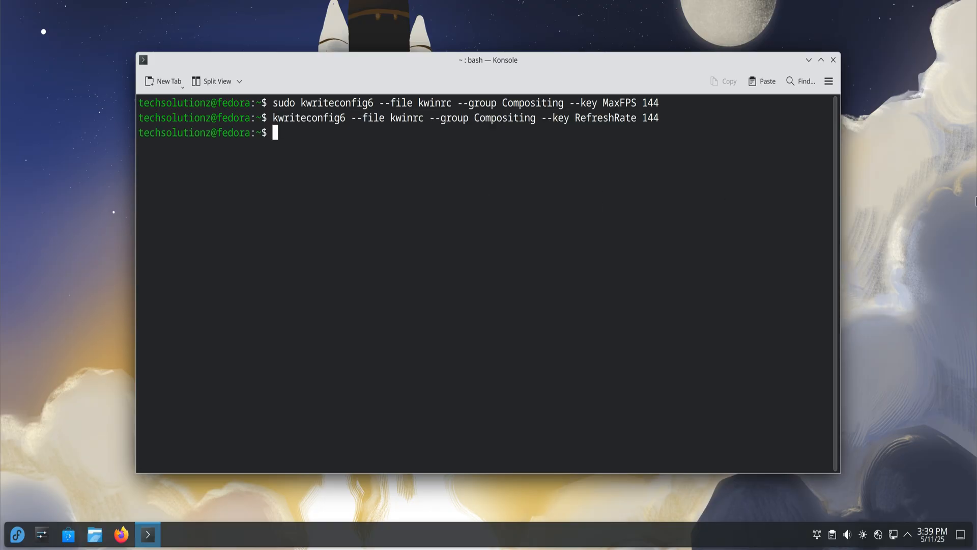
text(kwriteconfig6 --file kwinrc --group Compositing --key LatencyPolicy LowLatency)
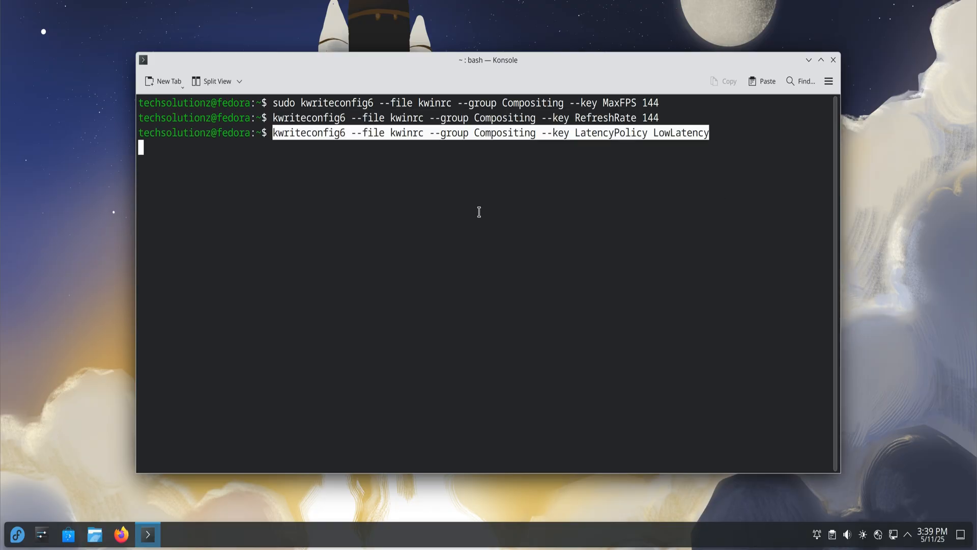
key(Return)
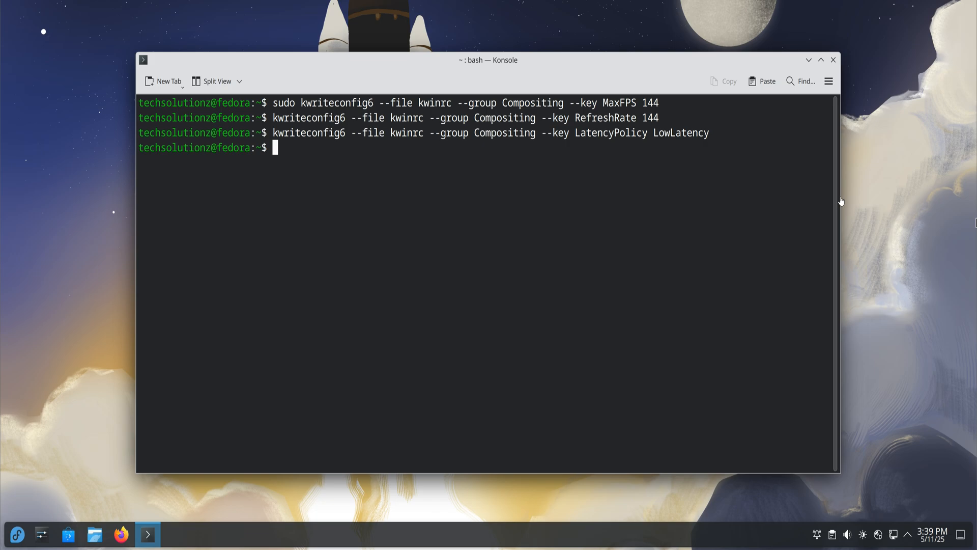
key(Return)
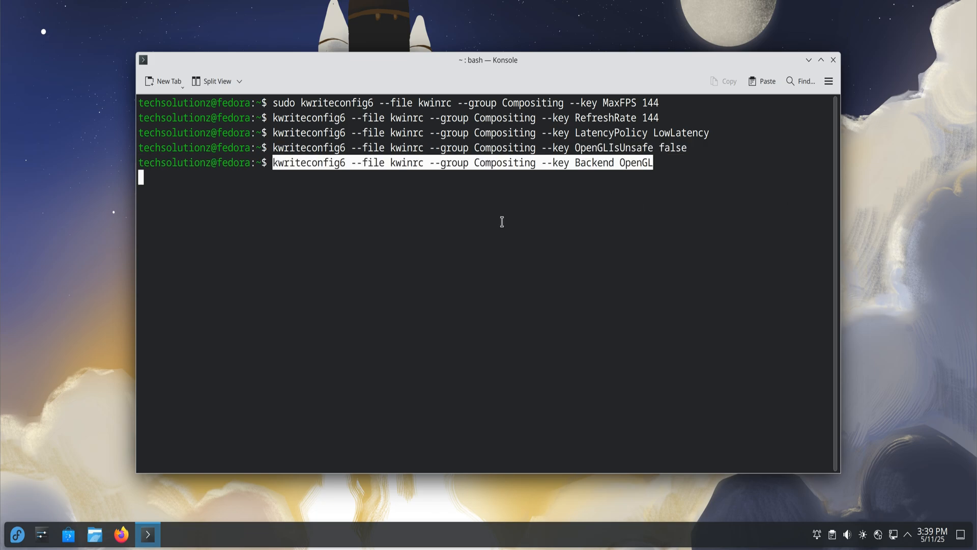
key(Return)
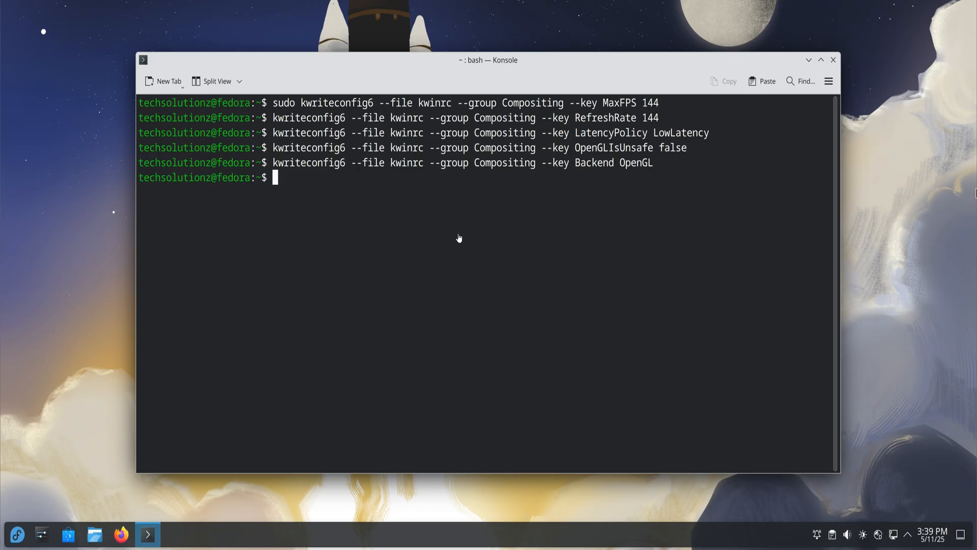
key(Return)
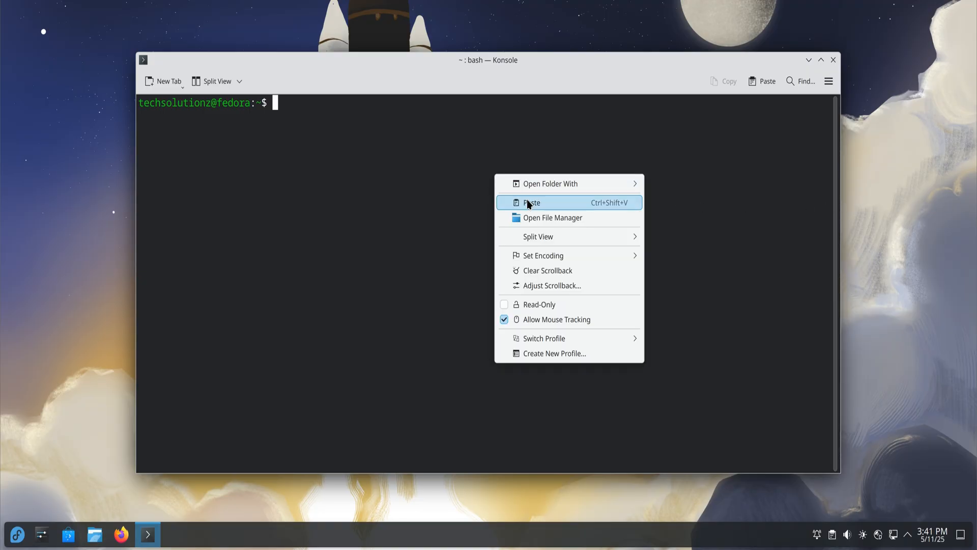
- Install rpmfusion-free-release via the pasted dnf command, then paste the command again
click(532, 203)
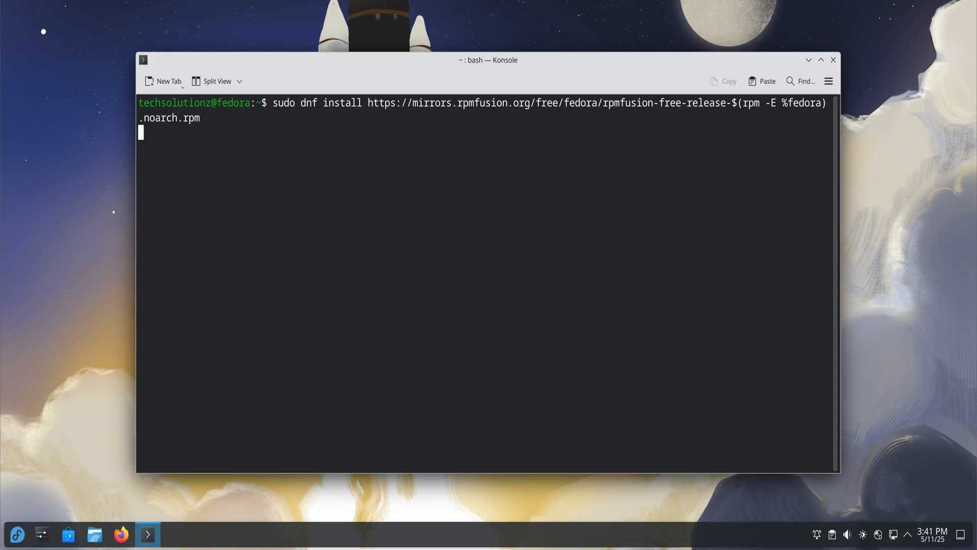
key(Return)
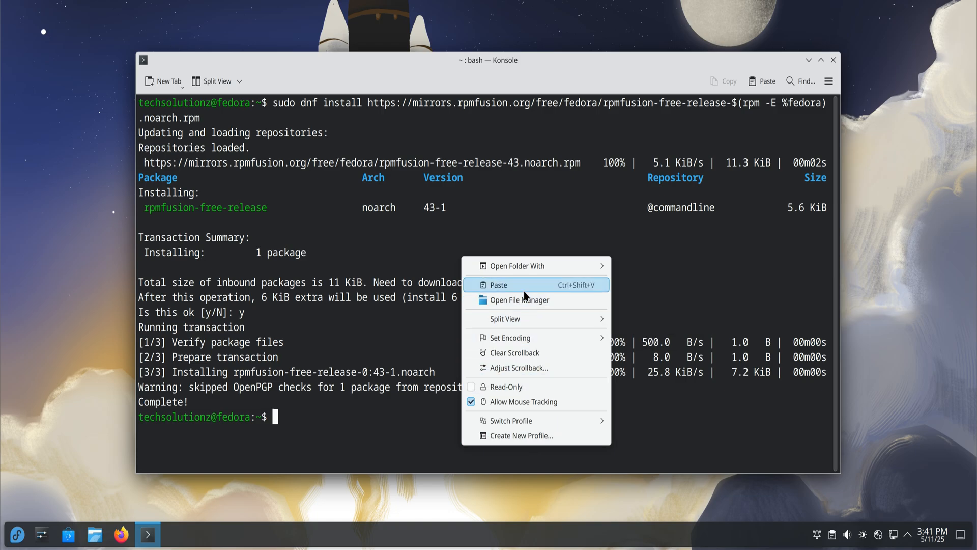
click(499, 284)
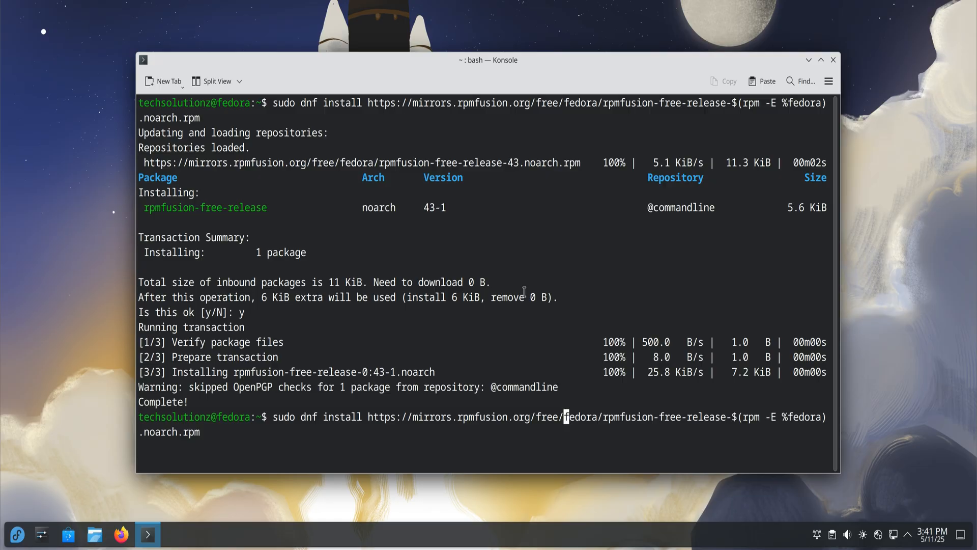
mouse_move(523, 295)
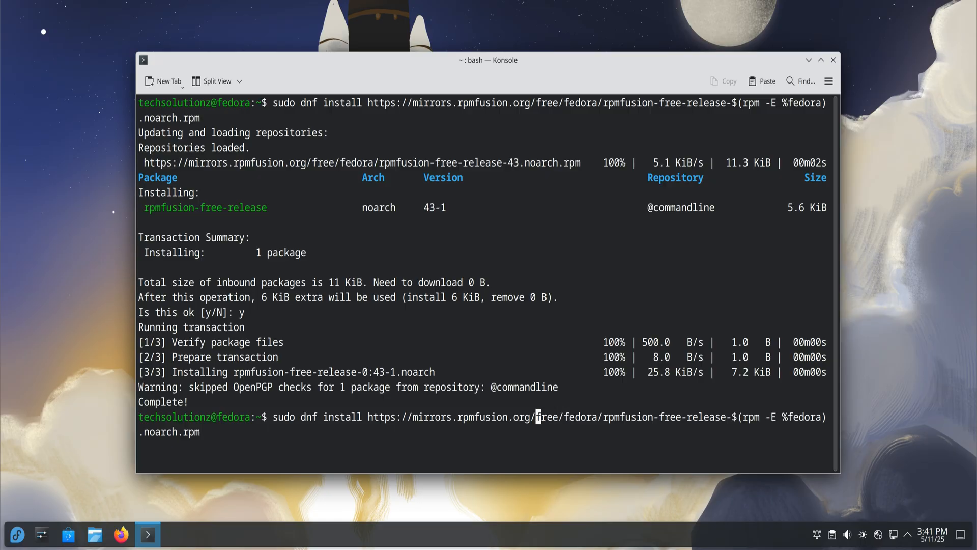
- Switch the URL to nonfree and install rpmfusion-nonfree-release, confirming with y
text(non)
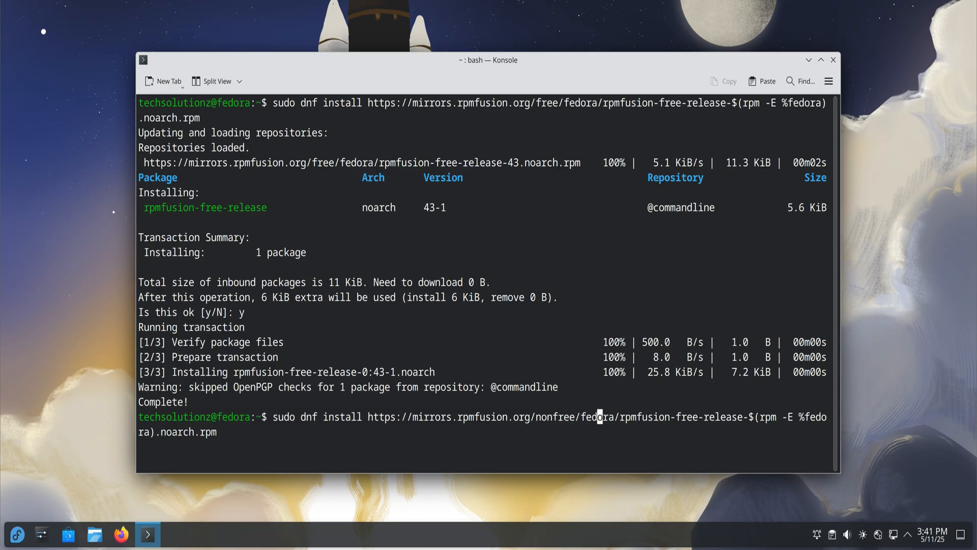
mouse_move(677, 416)
text(non)
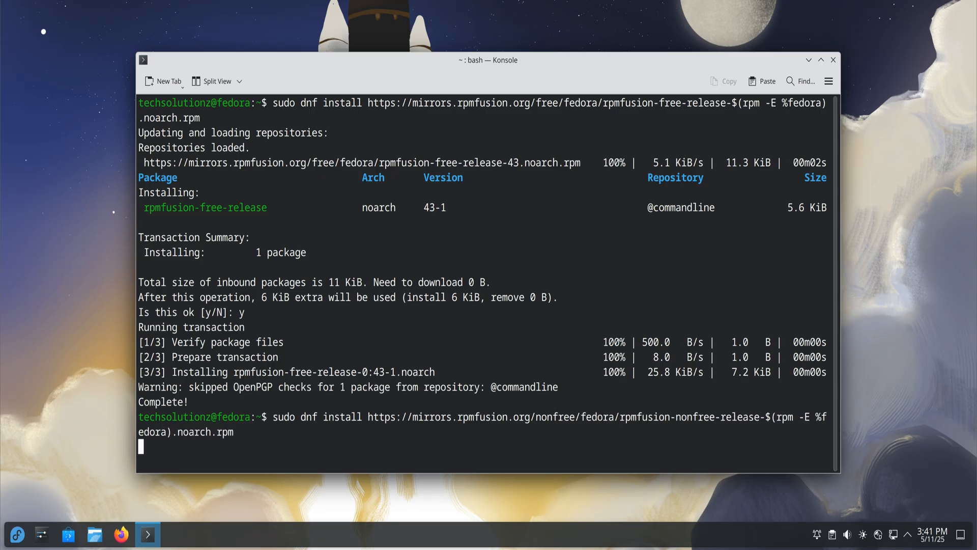
key(Return)
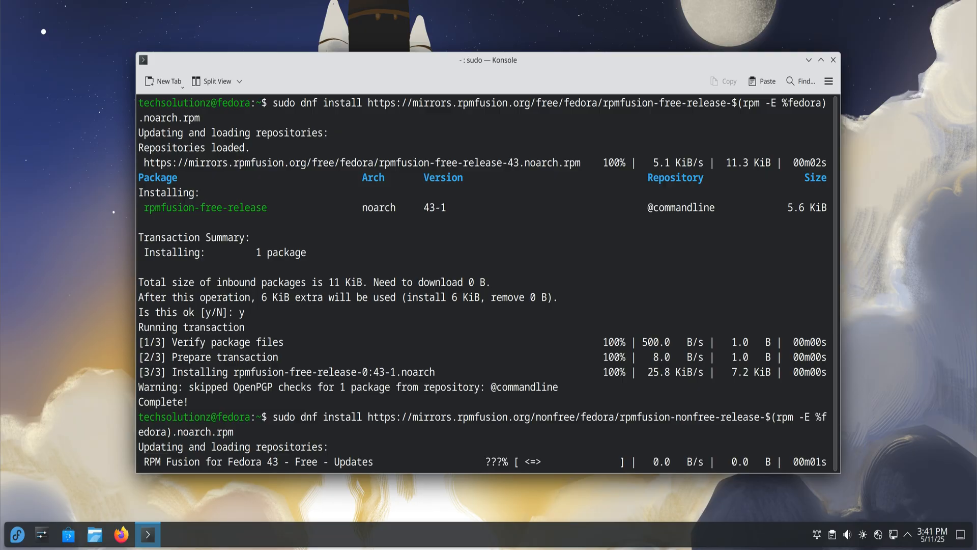
scroll(down, 3)
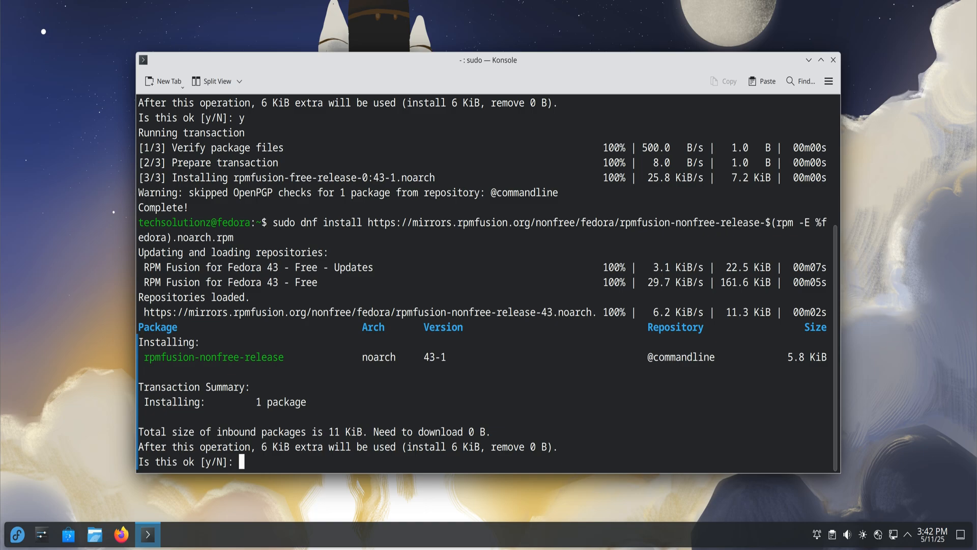
text(y)
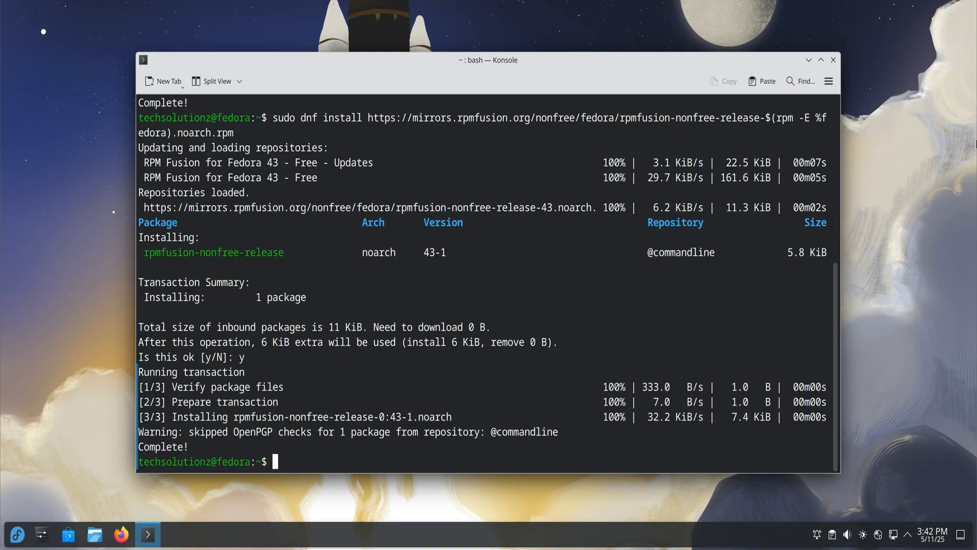
text(e)
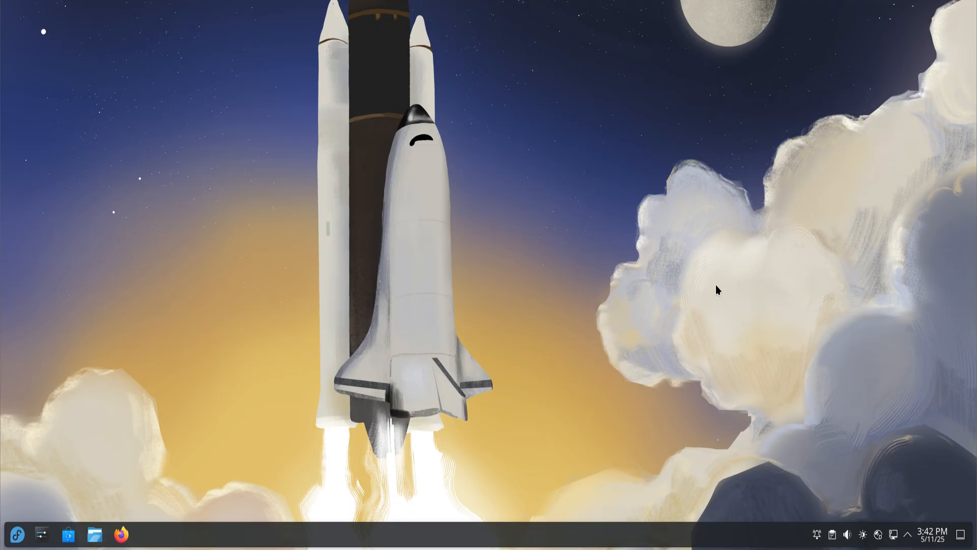
mouse_move(725, 267)
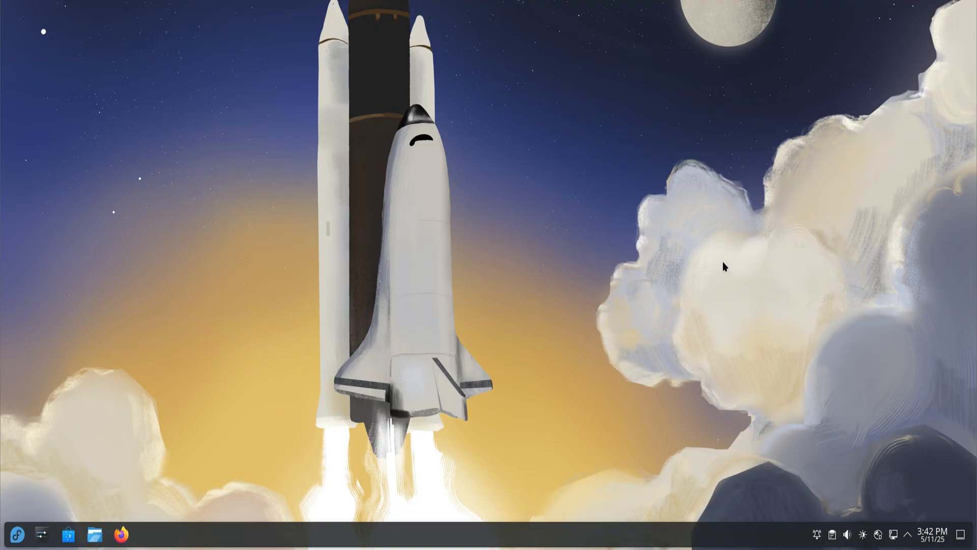